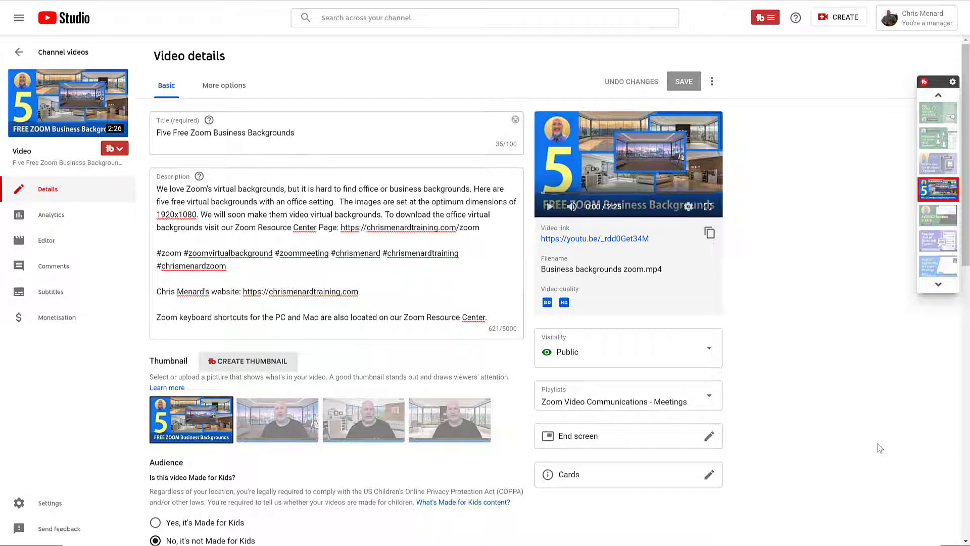
mouse_move(353, 147)
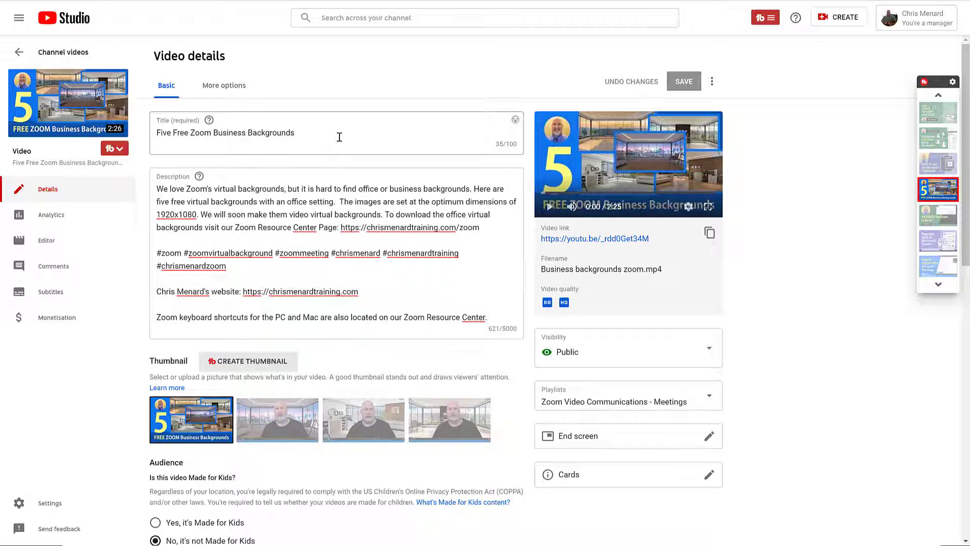
Place the cursor at the end of the title to append ' by @'.
left_click(331, 135)
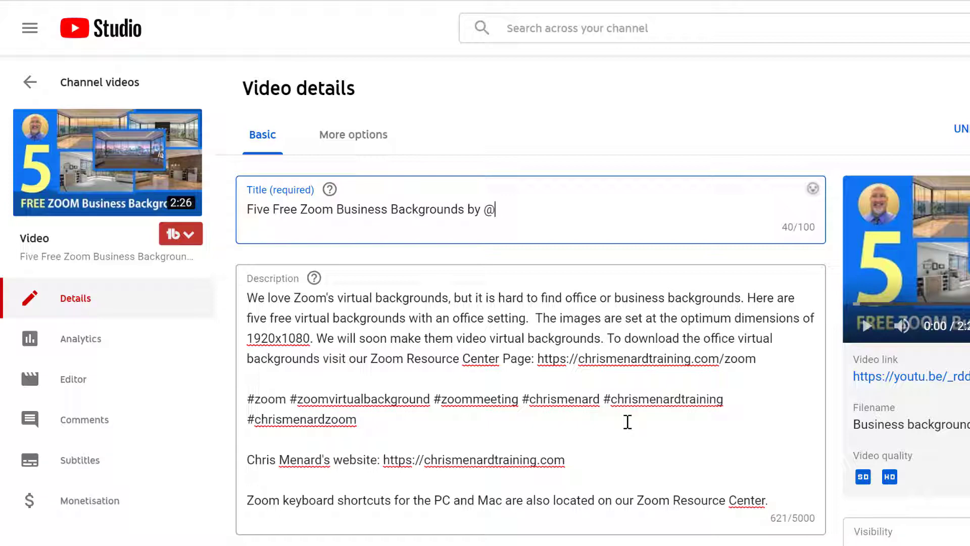
Complete the title mention by typing 'gel' and choosing the GELEVEN channel suggestion.
type("gelev")
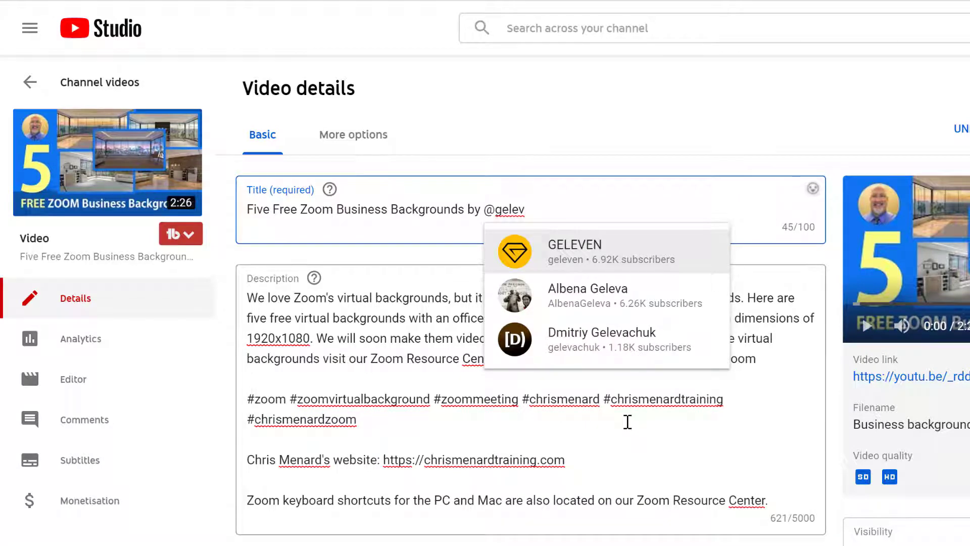
left_click(575, 251)
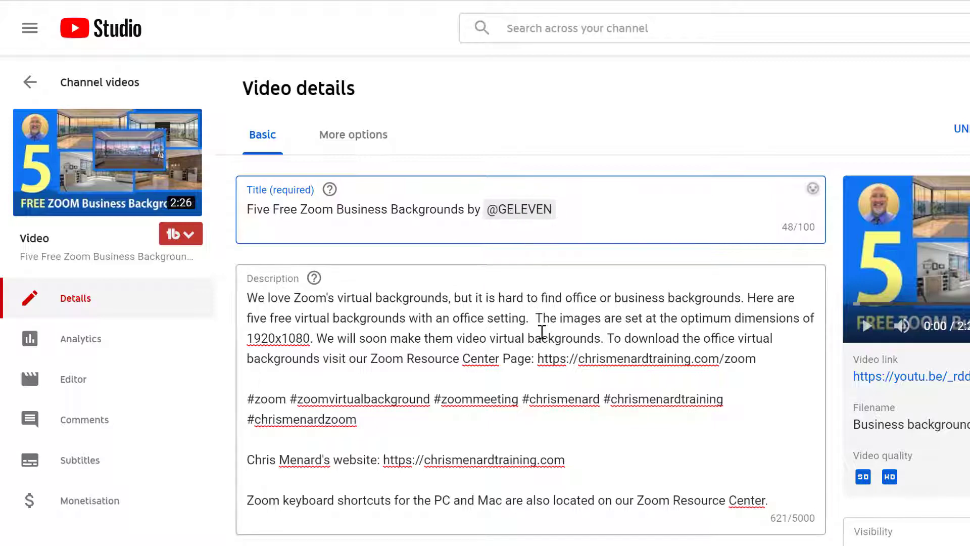
left_click(414, 427)
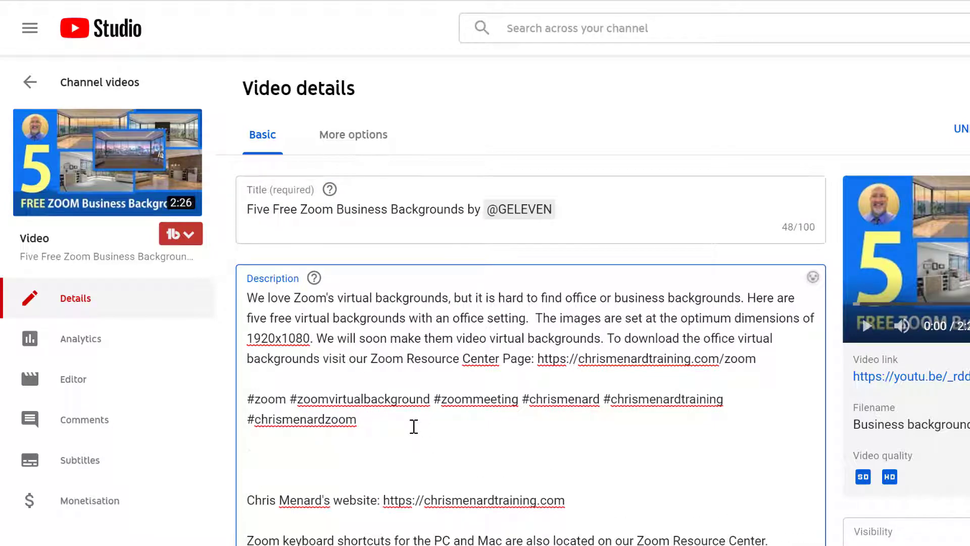
type("Thanks to @")
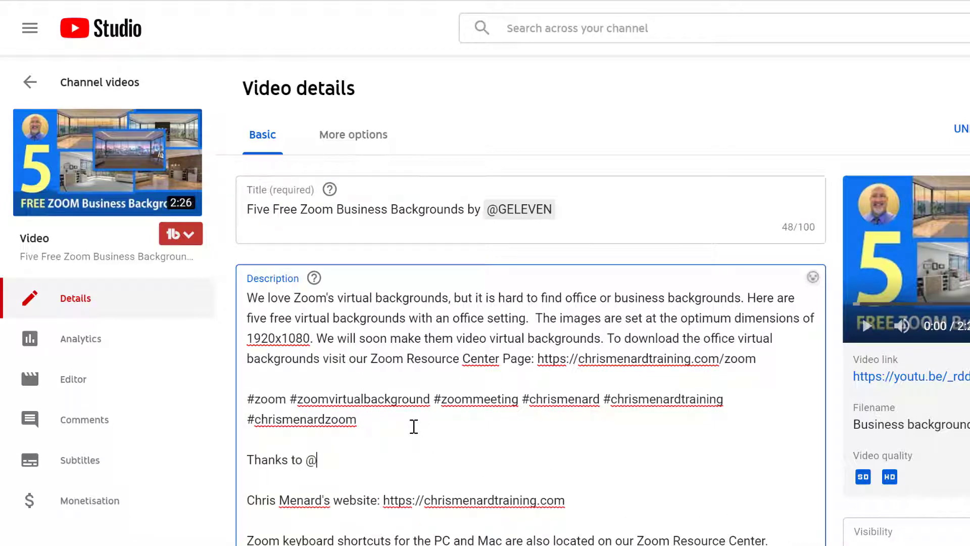
type("gel")
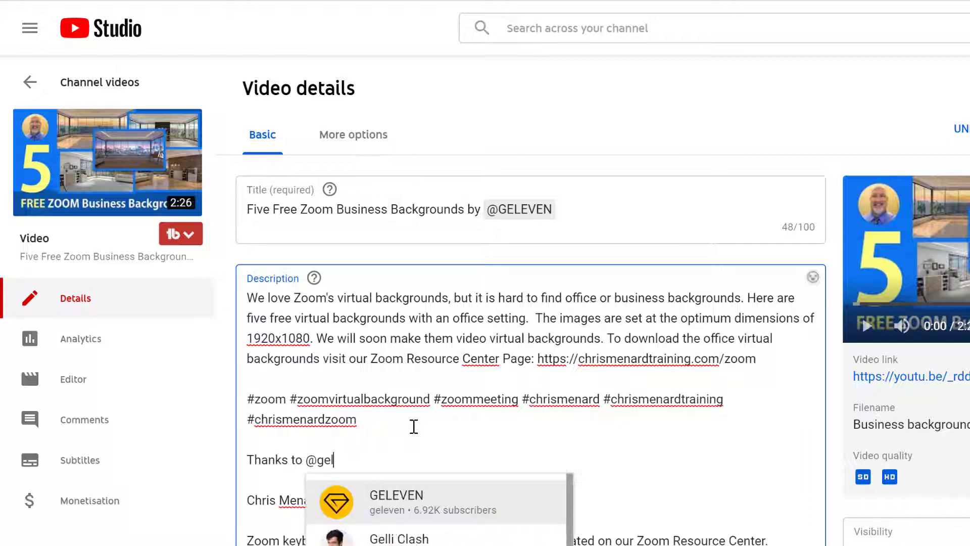
left_click(398, 509)
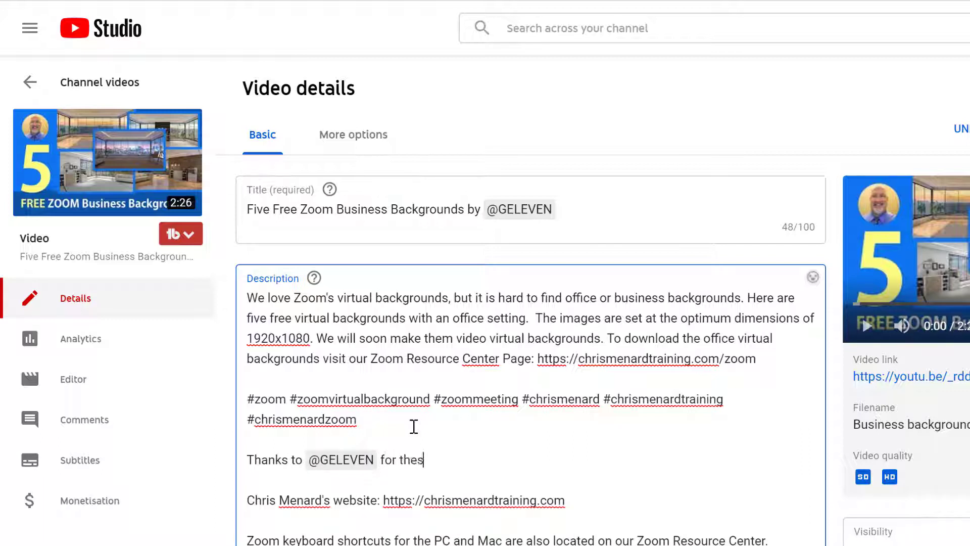
type("e backgrounds.")
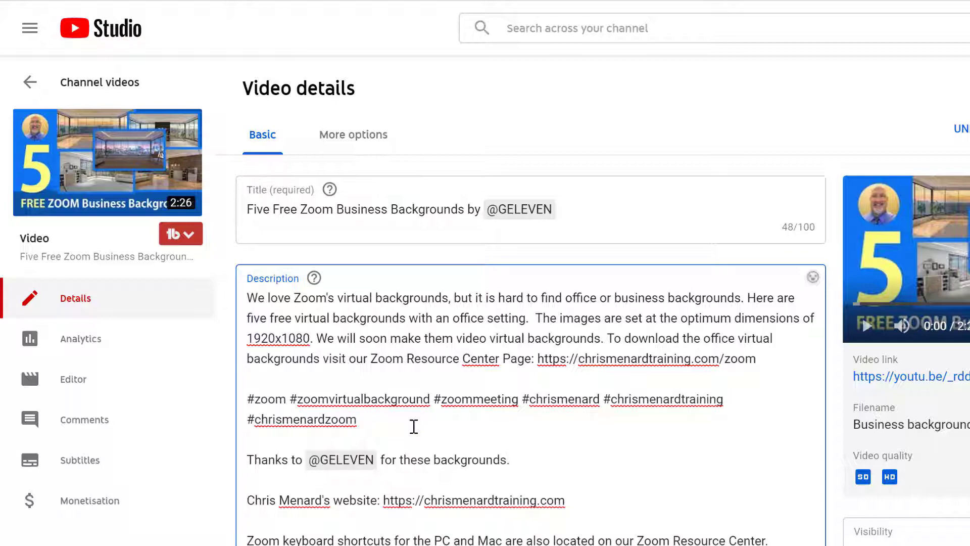
left_click(508, 459)
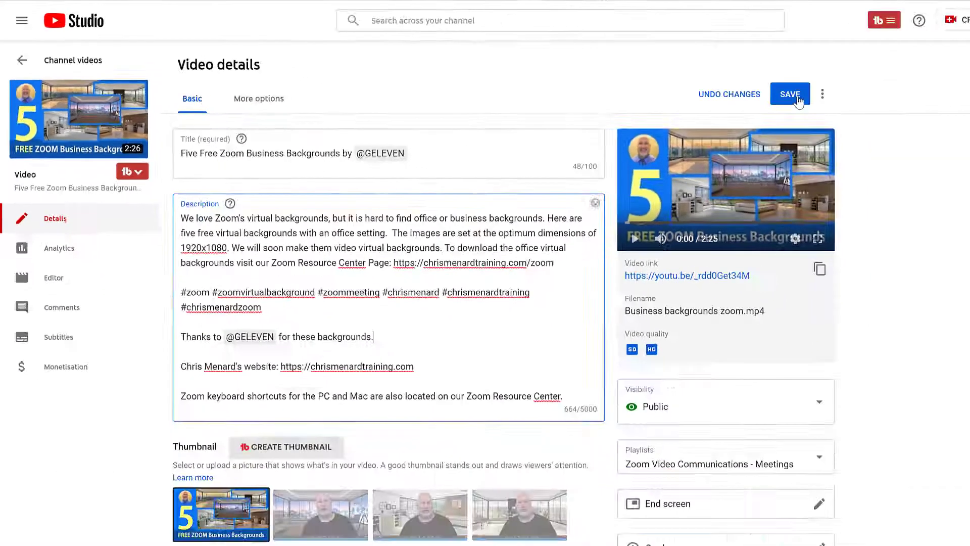
Save the video details and open the public watch page.
left_click(790, 94)
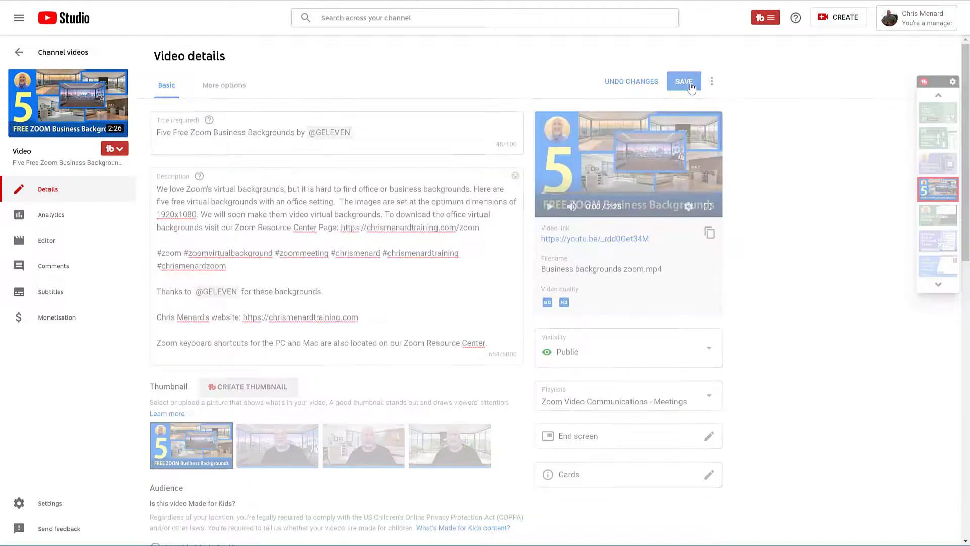
left_click(683, 81)
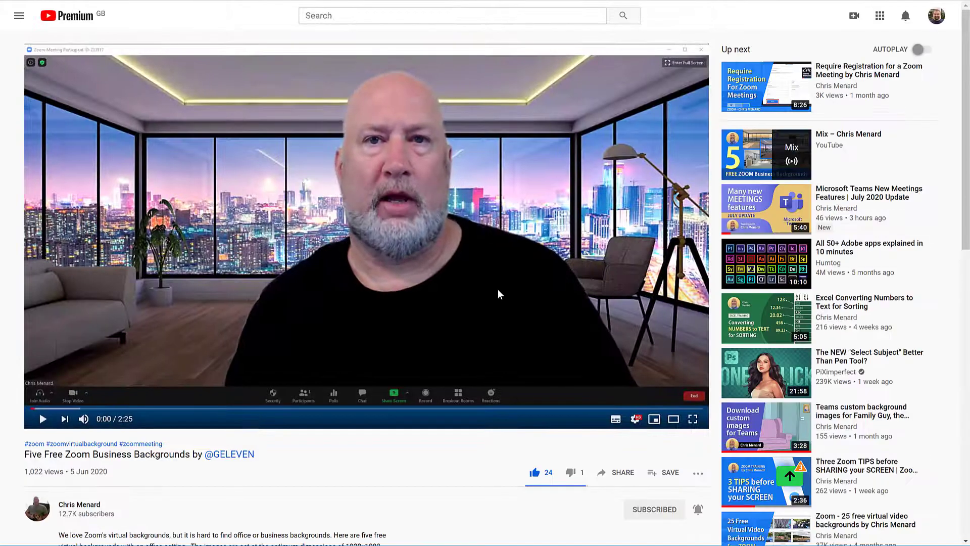
left_click(821, 15)
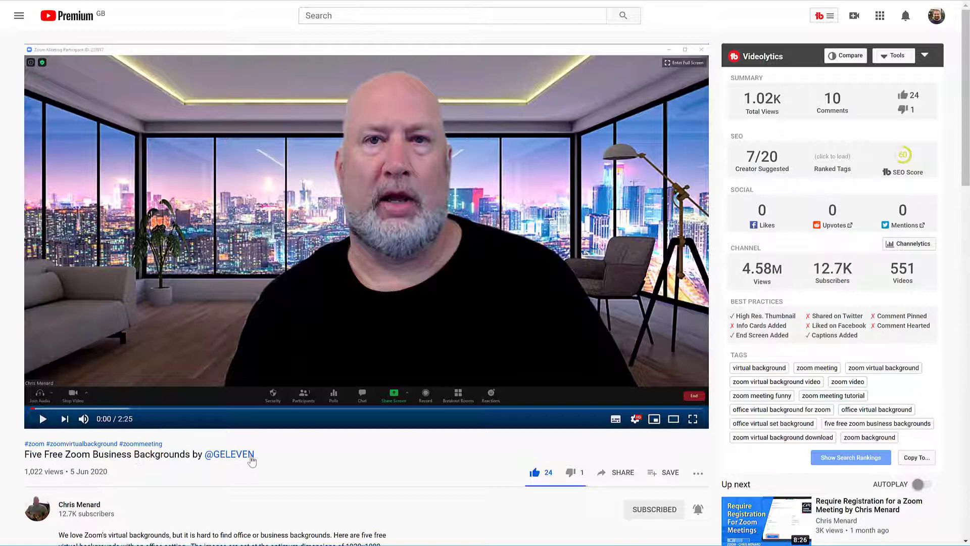
mouse_move(217, 460)
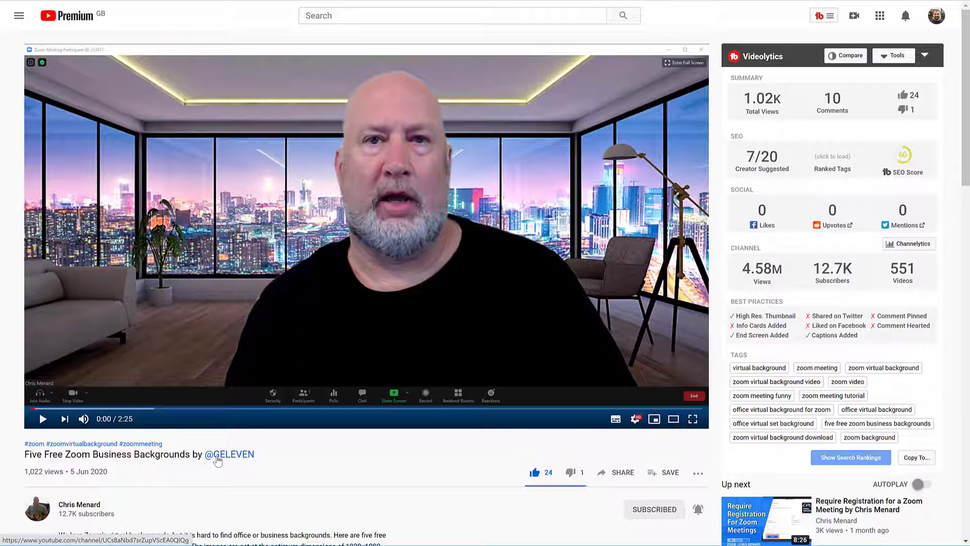
scroll("down", 3)
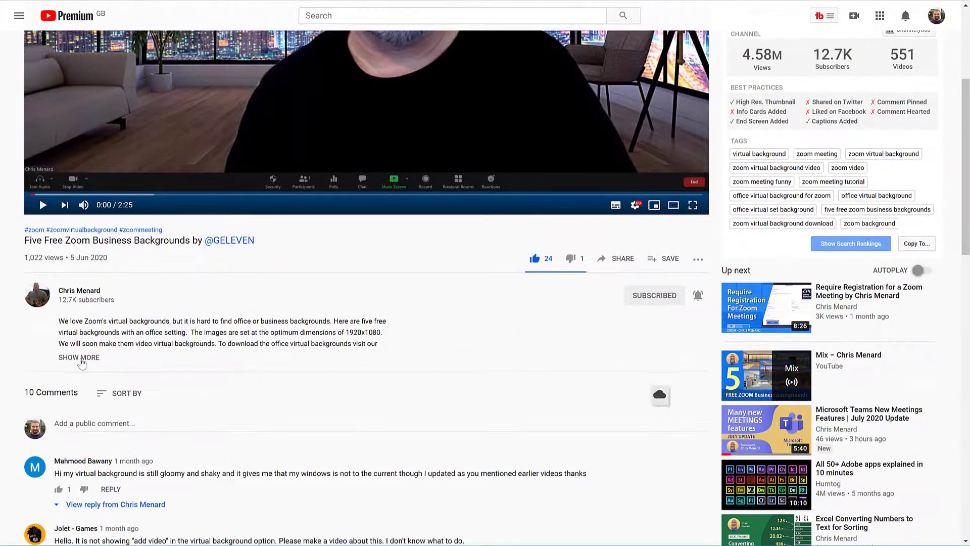
left_click(79, 357)
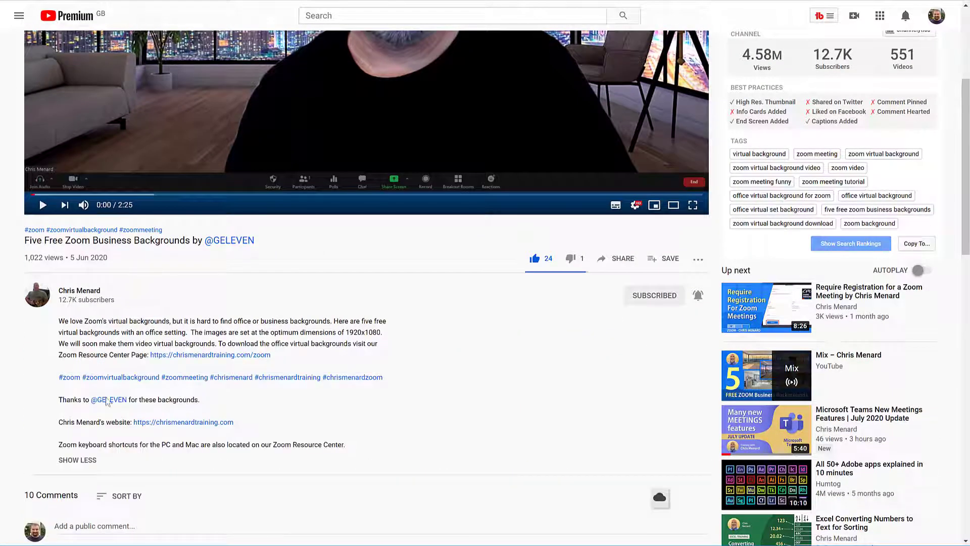
mouse_move(107, 403)
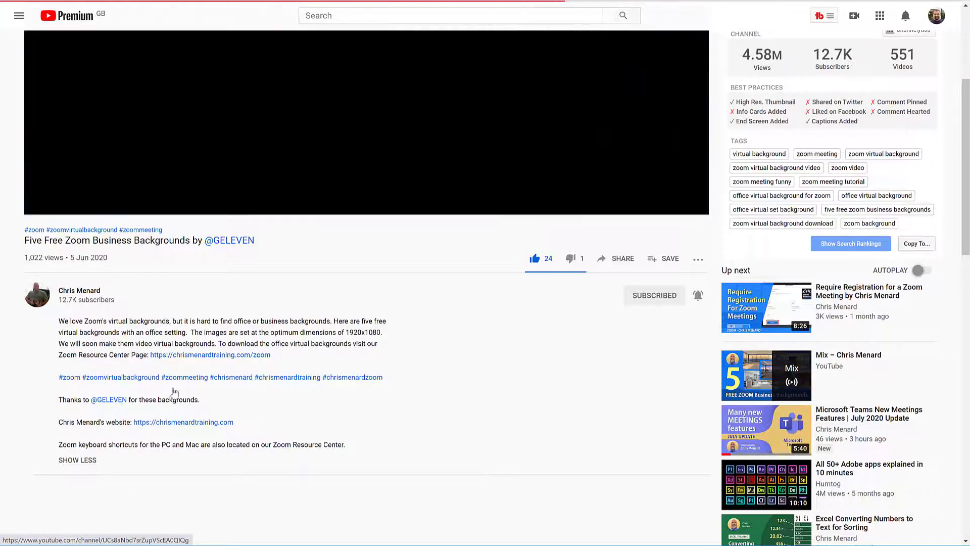
left_click(108, 399)
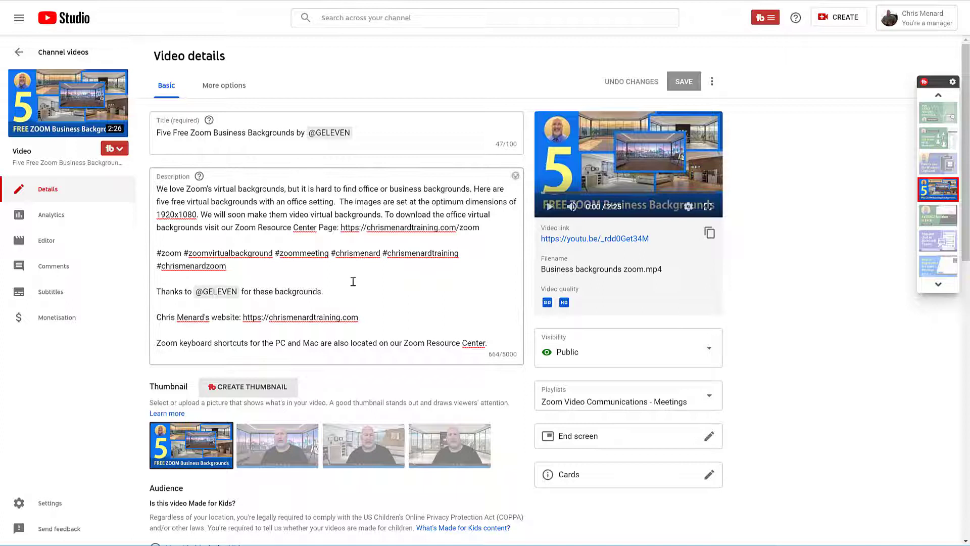
mouse_move(351, 292)
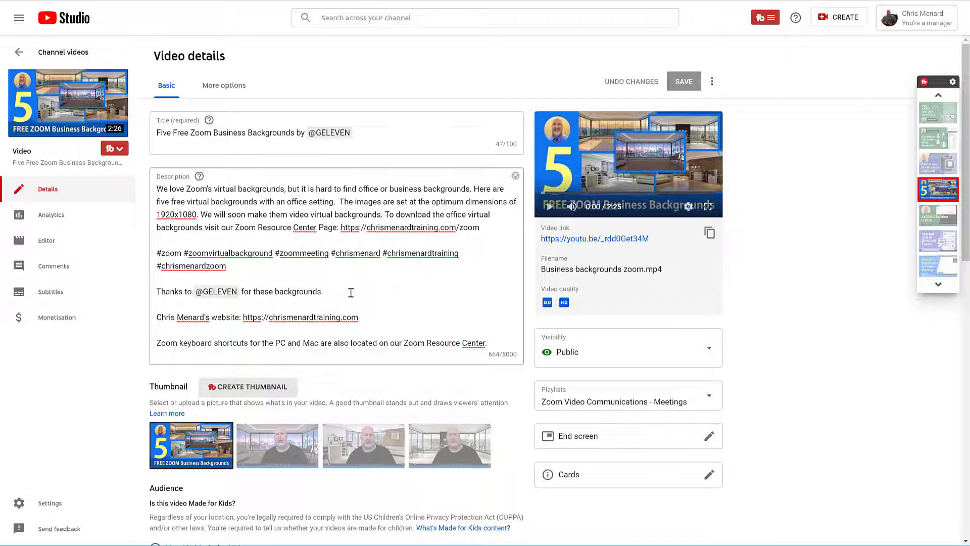
left_click(351, 292)
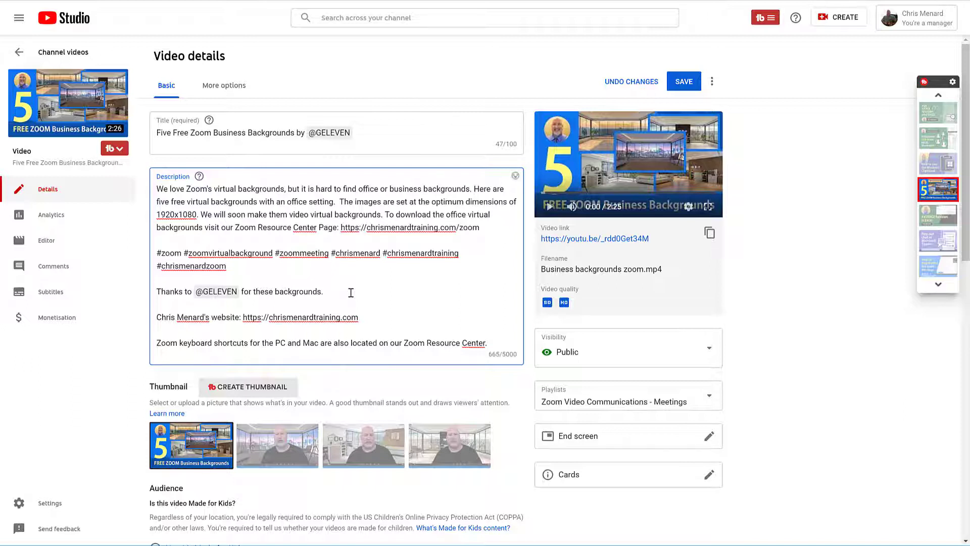
type("@grap")
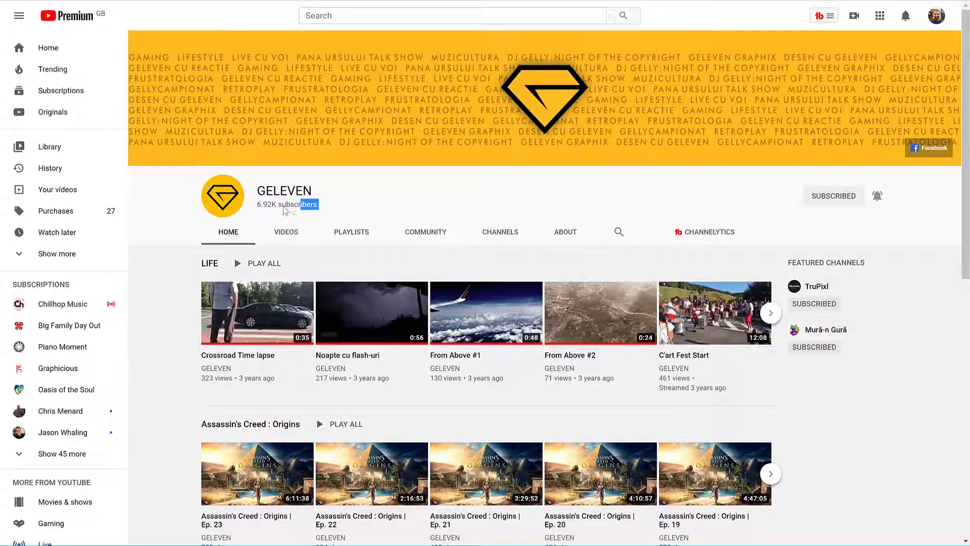
double_click(287, 204)
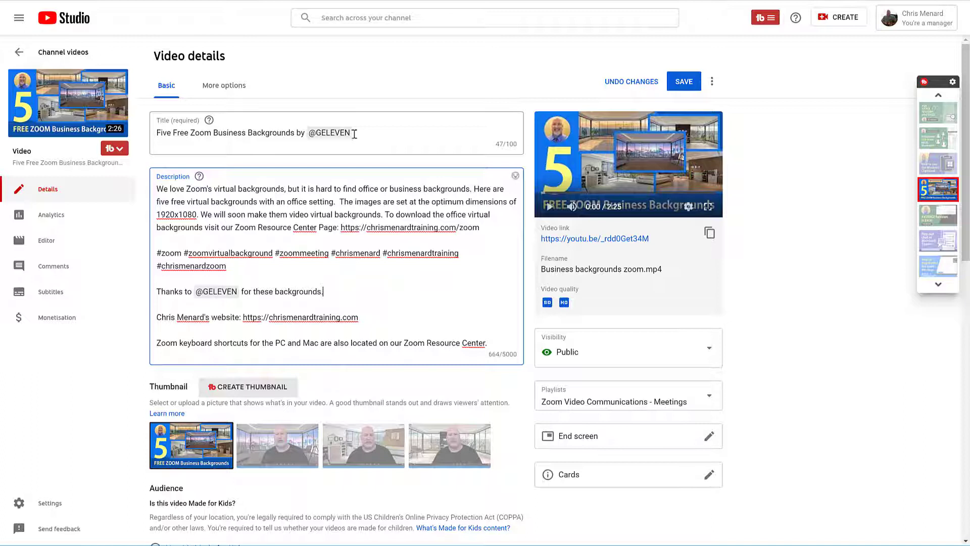
double_click(329, 133)
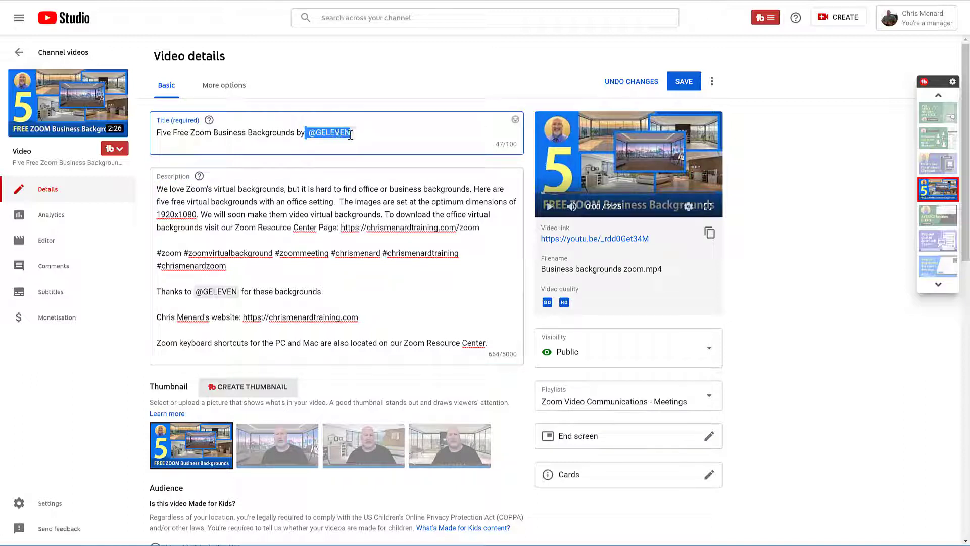
key("Delete")
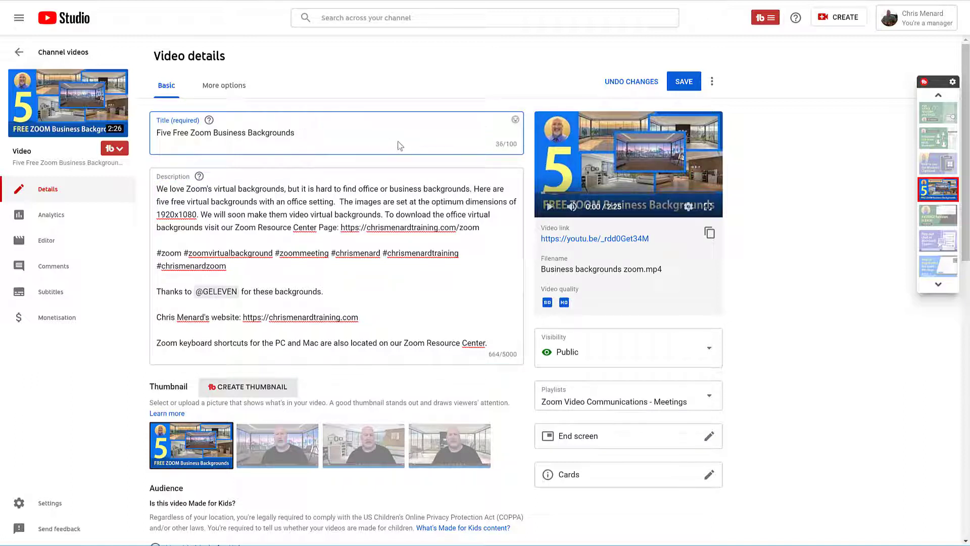
key("Backspace")
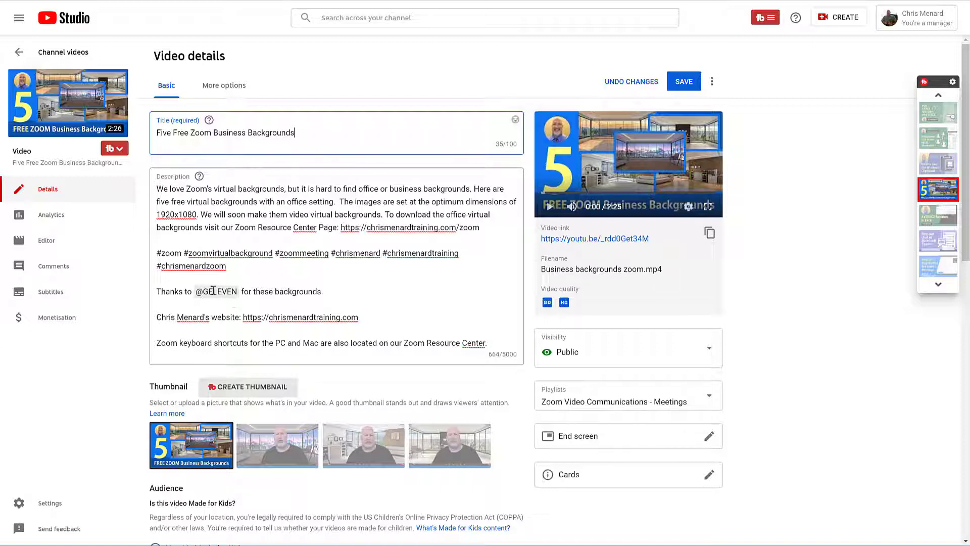
mouse_move(407, 288)
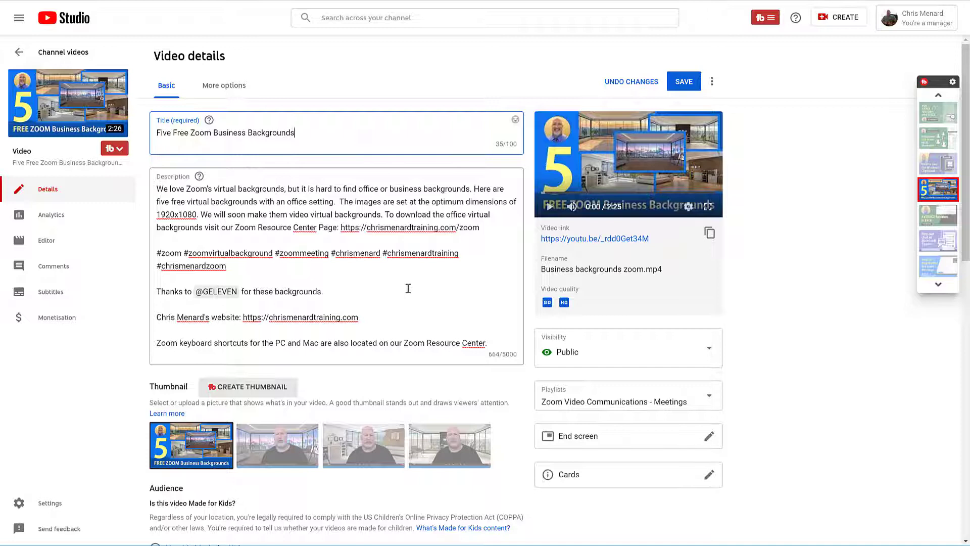